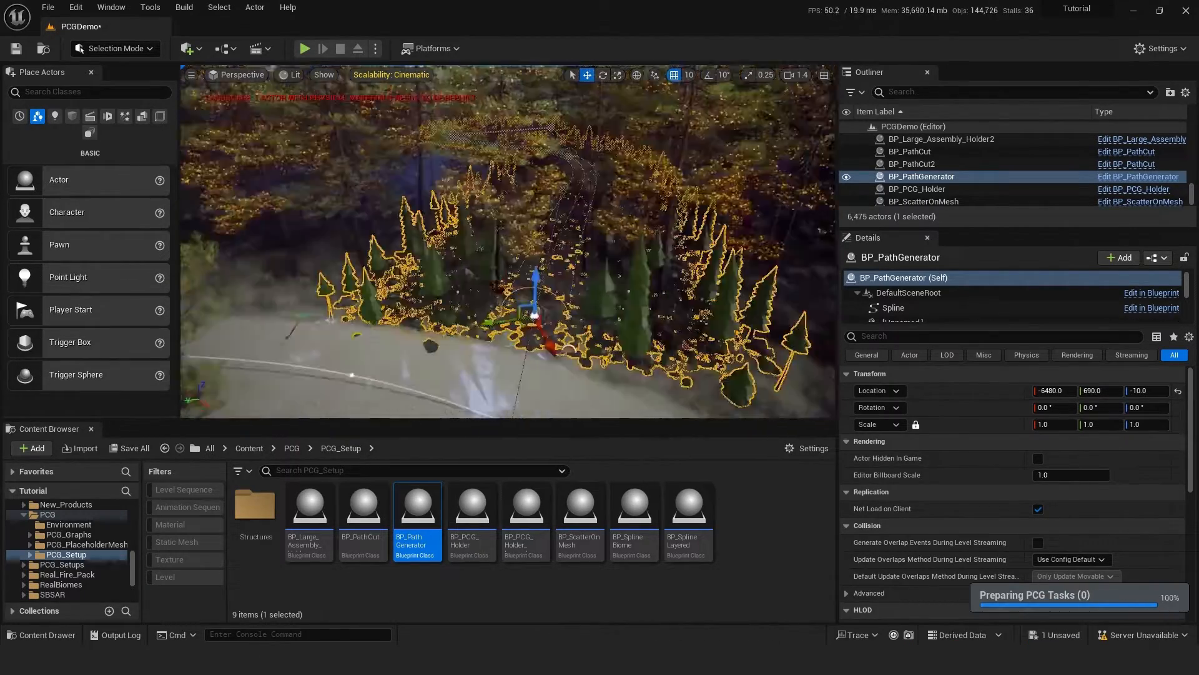
Select BP_PCG_Holder and show its PCG component's ForestSpline graph and overrides
click(917, 189)
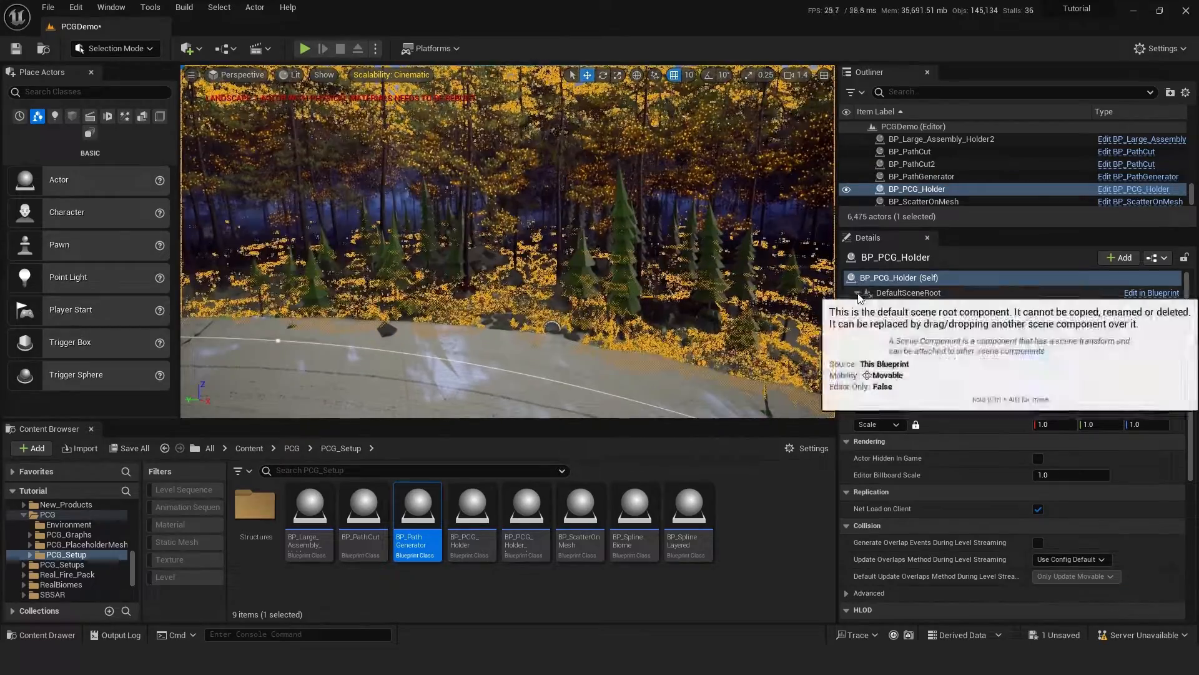
click(883, 300)
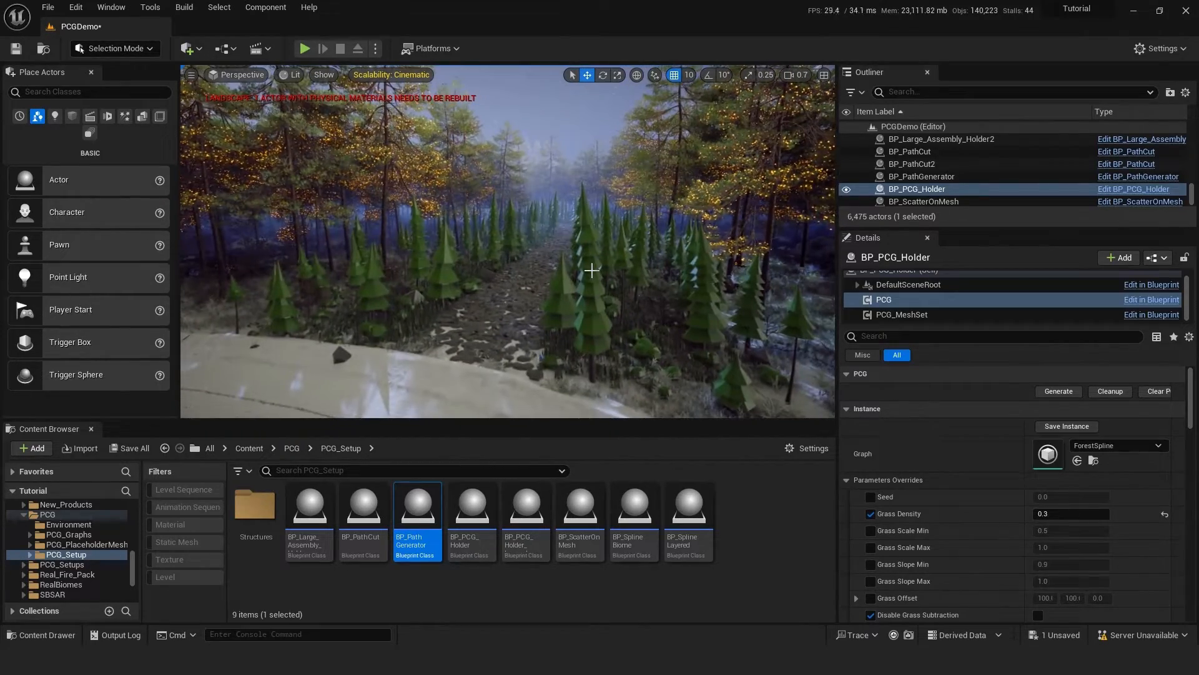
Show BP_PathGenerator's PCG_MeshSet settings and browse the DemoAssets high-poly meshes
click(921, 176)
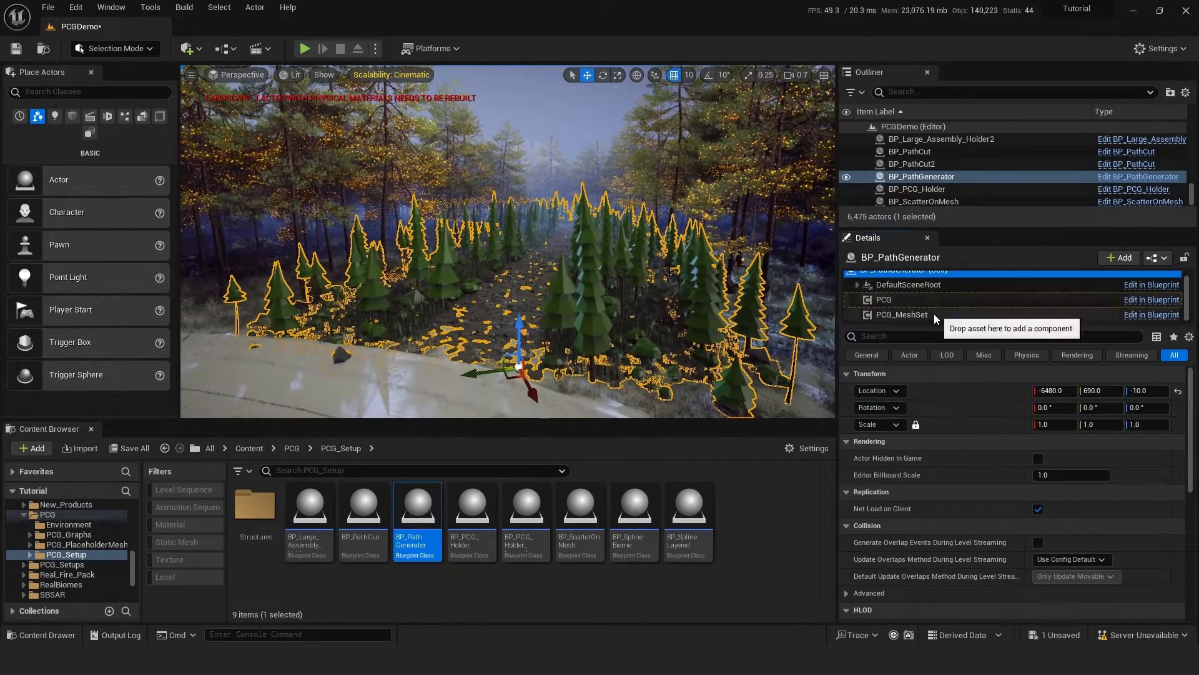
click(902, 315)
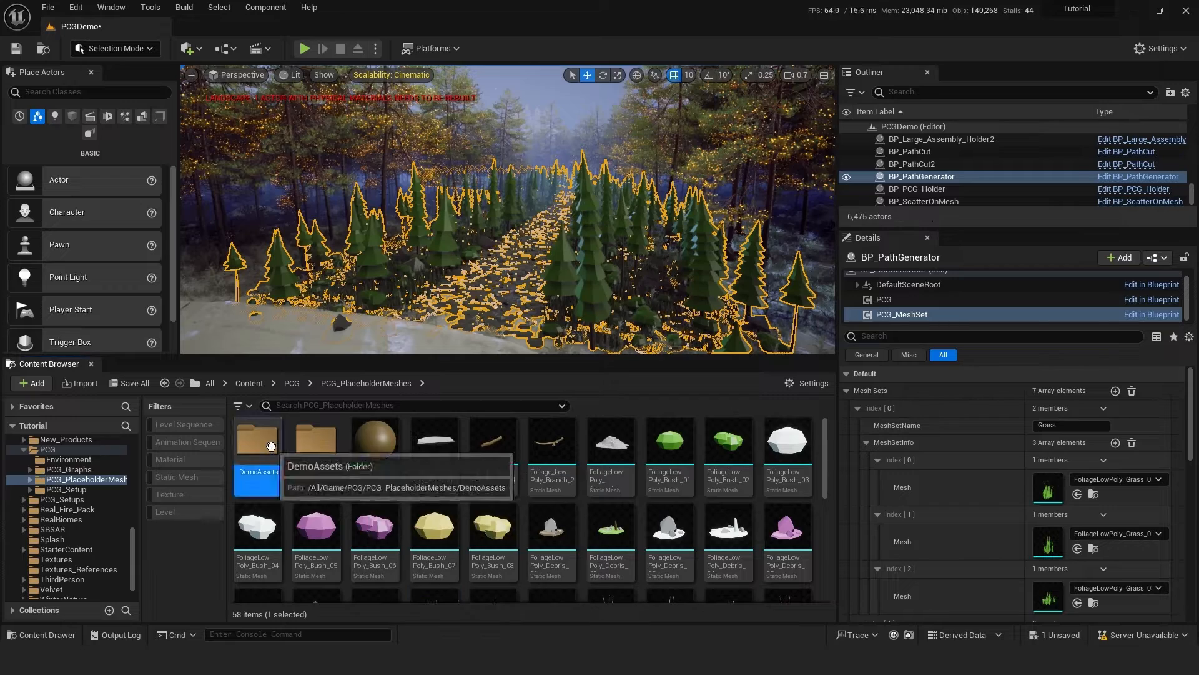
double_click(257, 444)
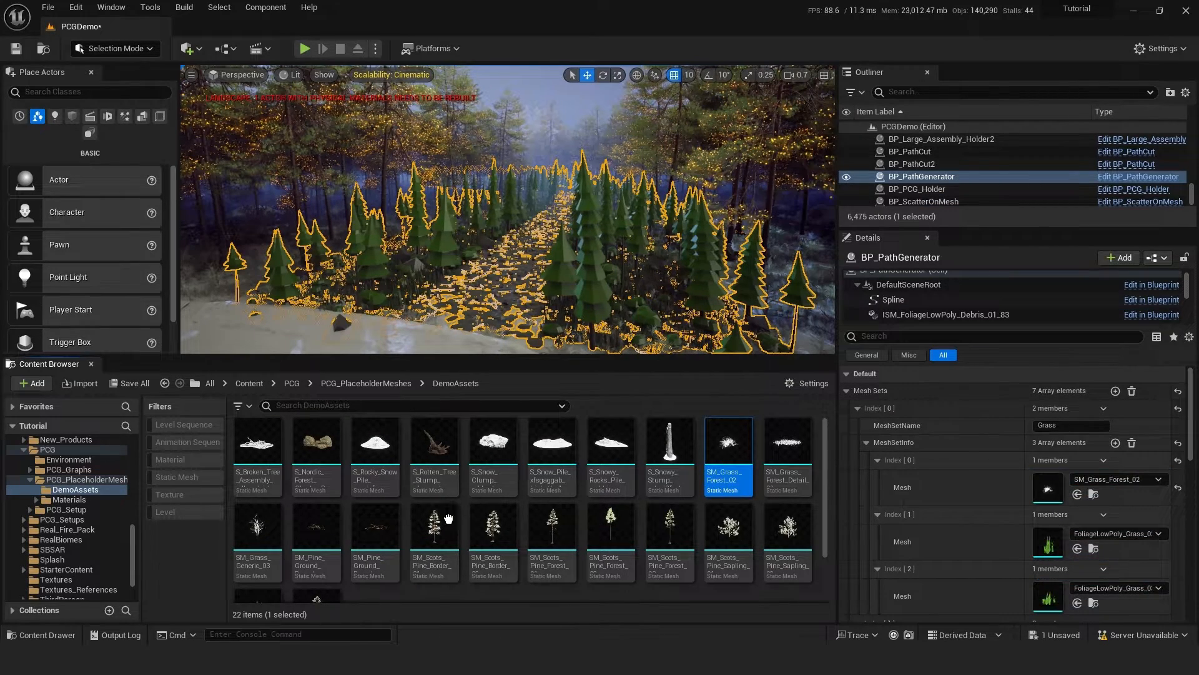
mouse_move(611, 451)
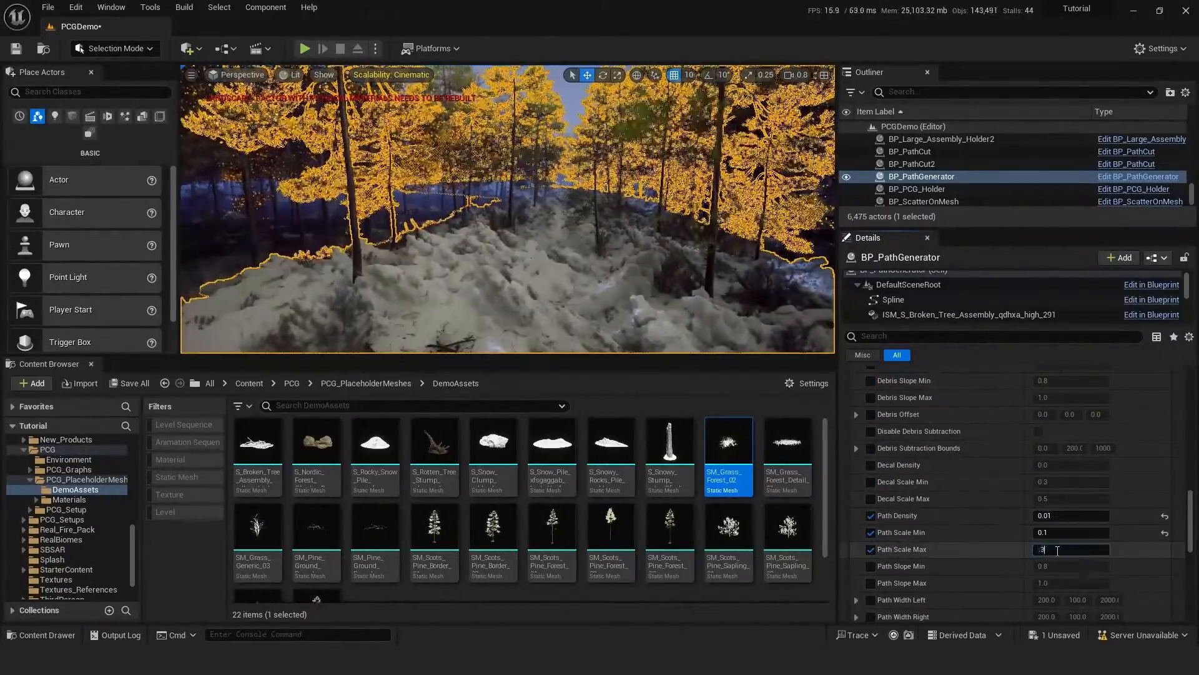
Set Path Scale Max to 0.2 and reduce the Debris Scale values in the overrides
text(0.2)
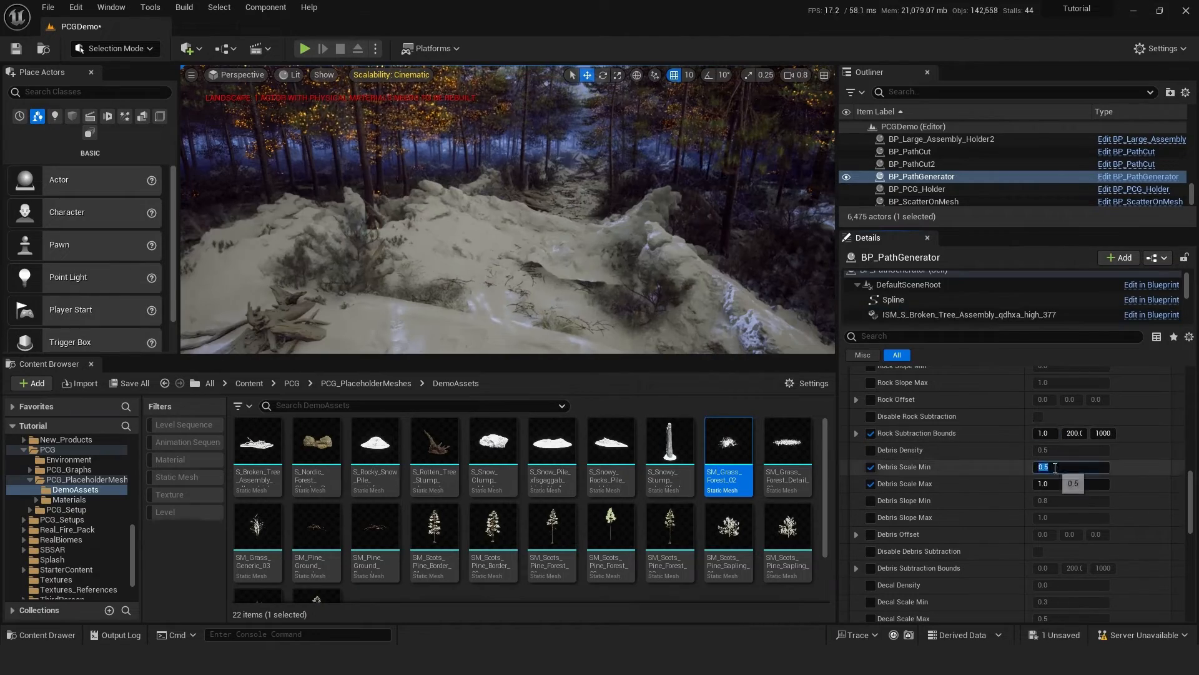
text(0.2)
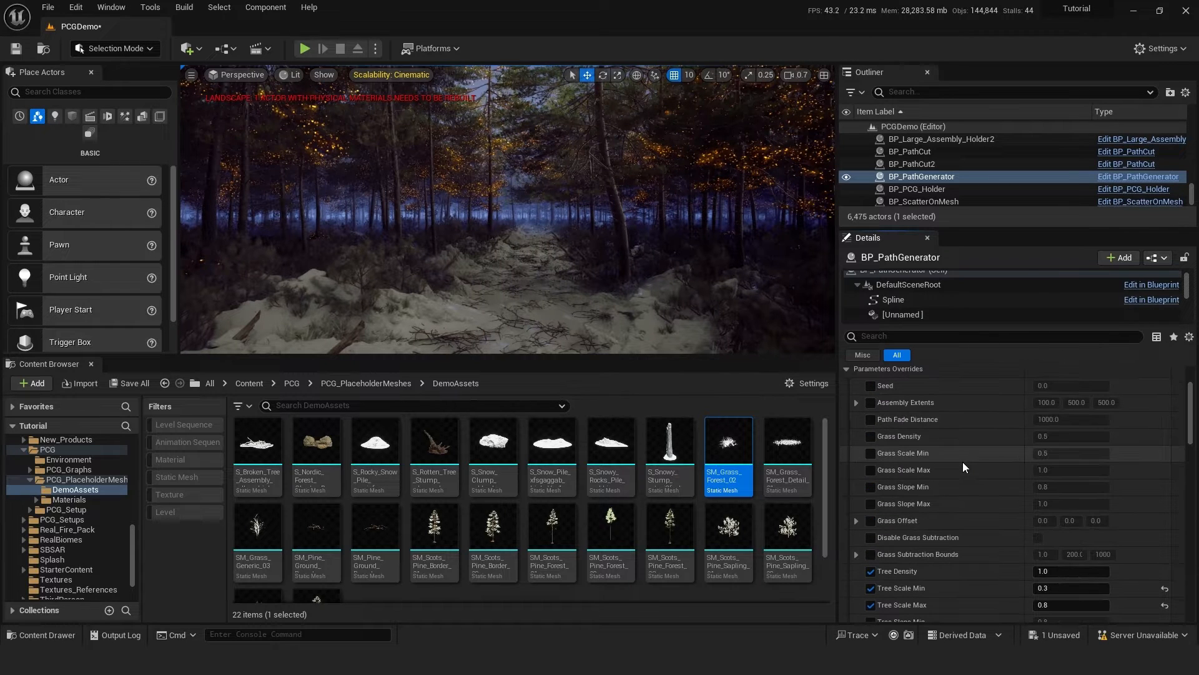
scroll(down, 3)
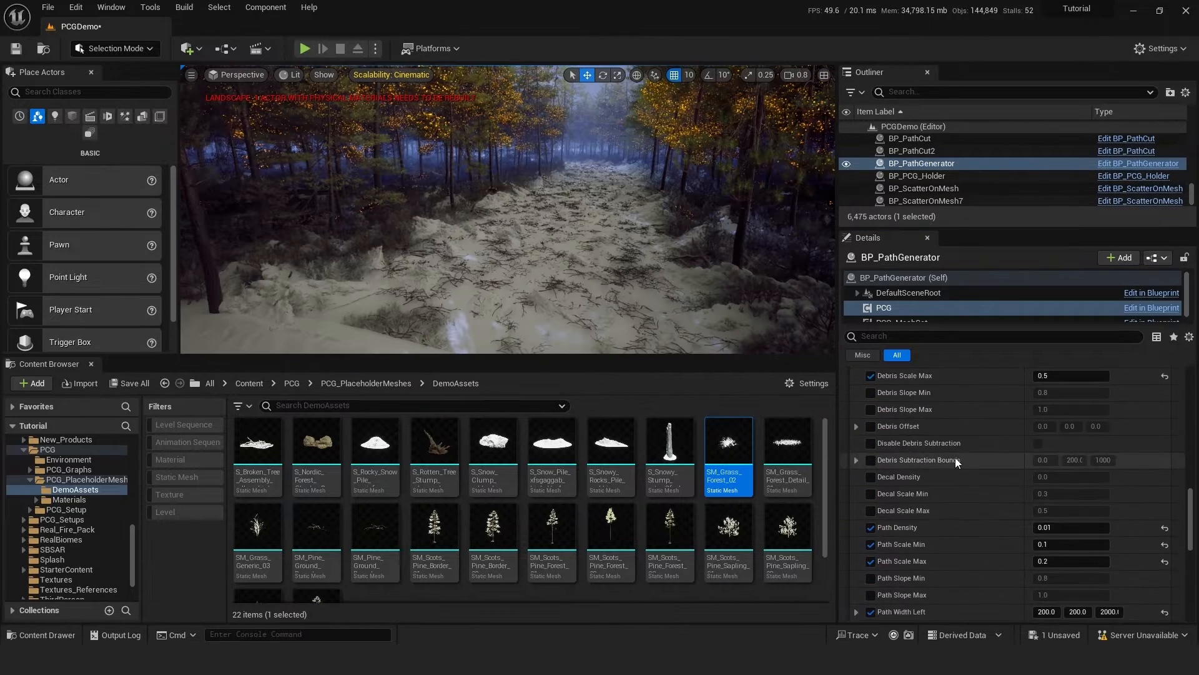
Set Meshes on Path Density to 0.01 for fewer branches on the trail
scroll(down, 3)
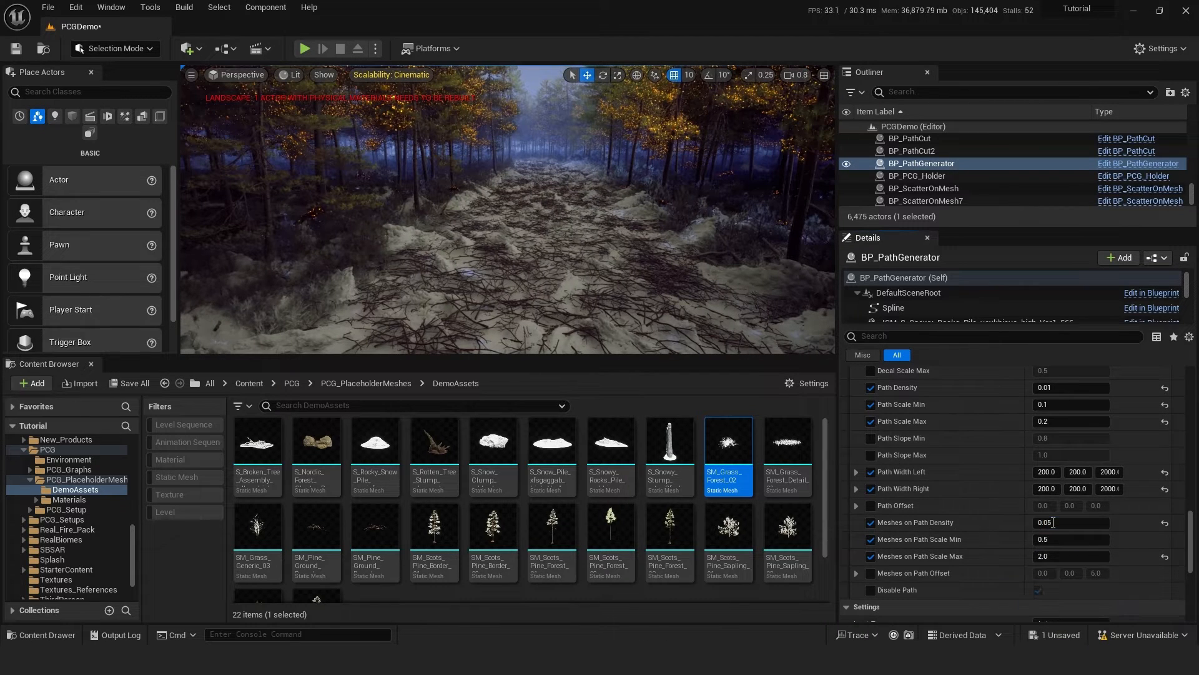
text(0.01)
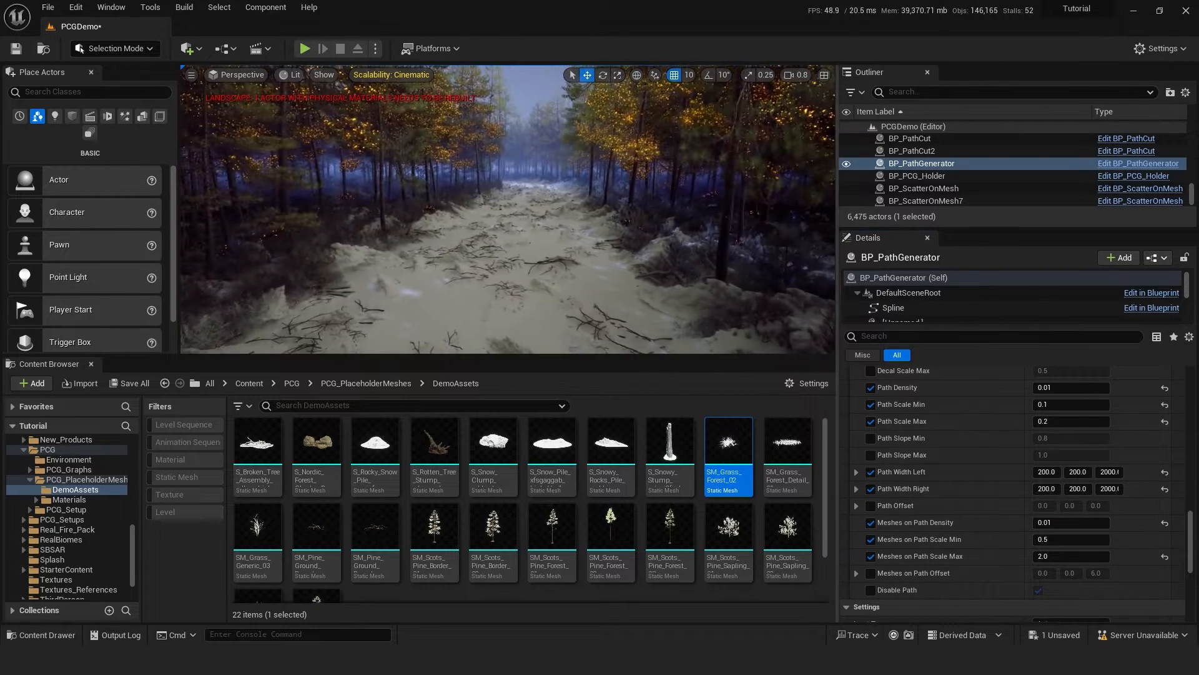
scroll(down, 3)
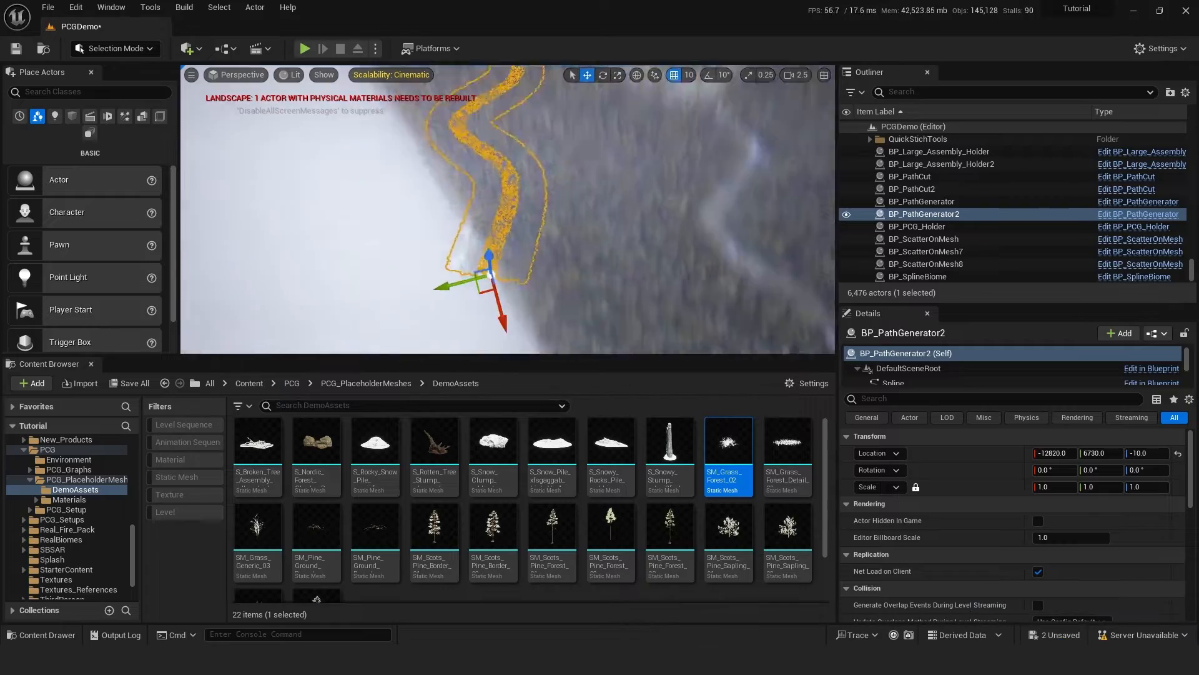
Select BP_PCG_Holder's PCG component to regenerate the forest around both paths
click(917, 227)
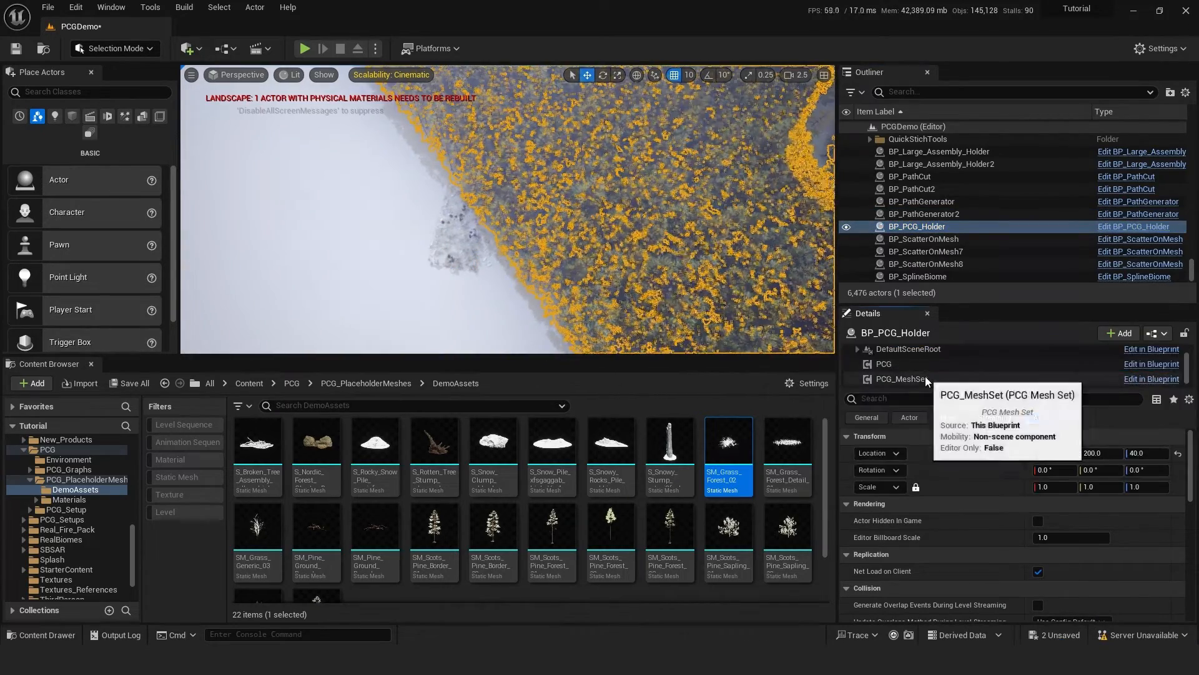
click(883, 363)
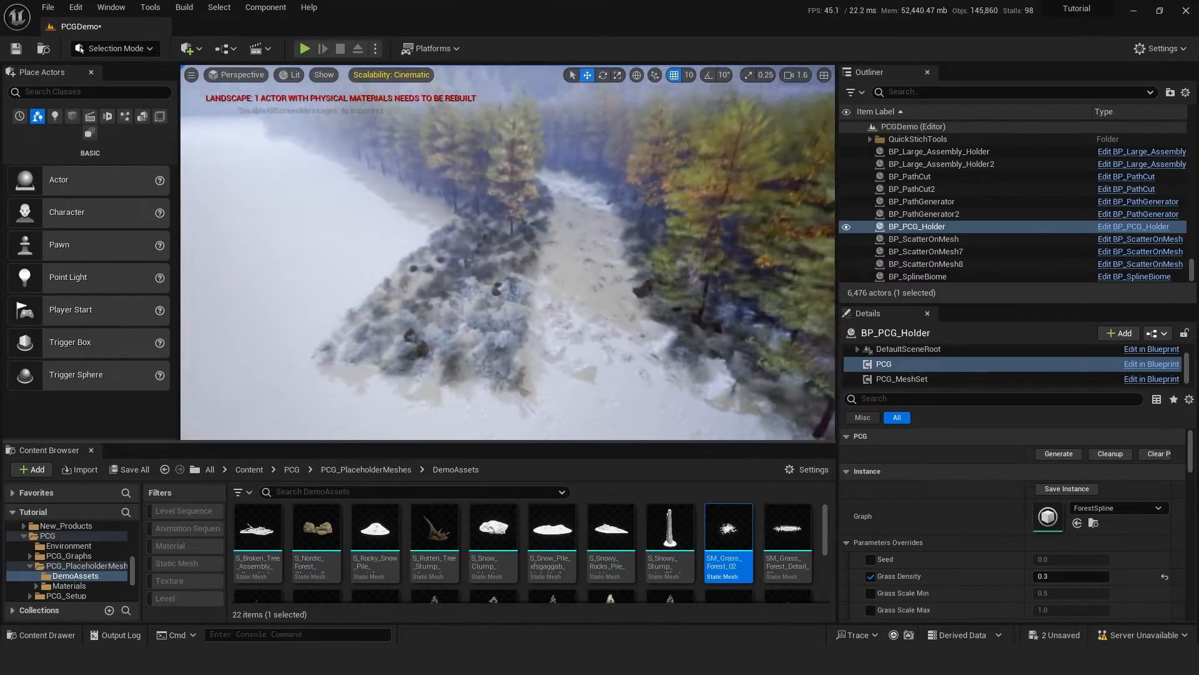
Select BP_PathGenerator2 and preview its snowy forest trail full-screen
click(925, 214)
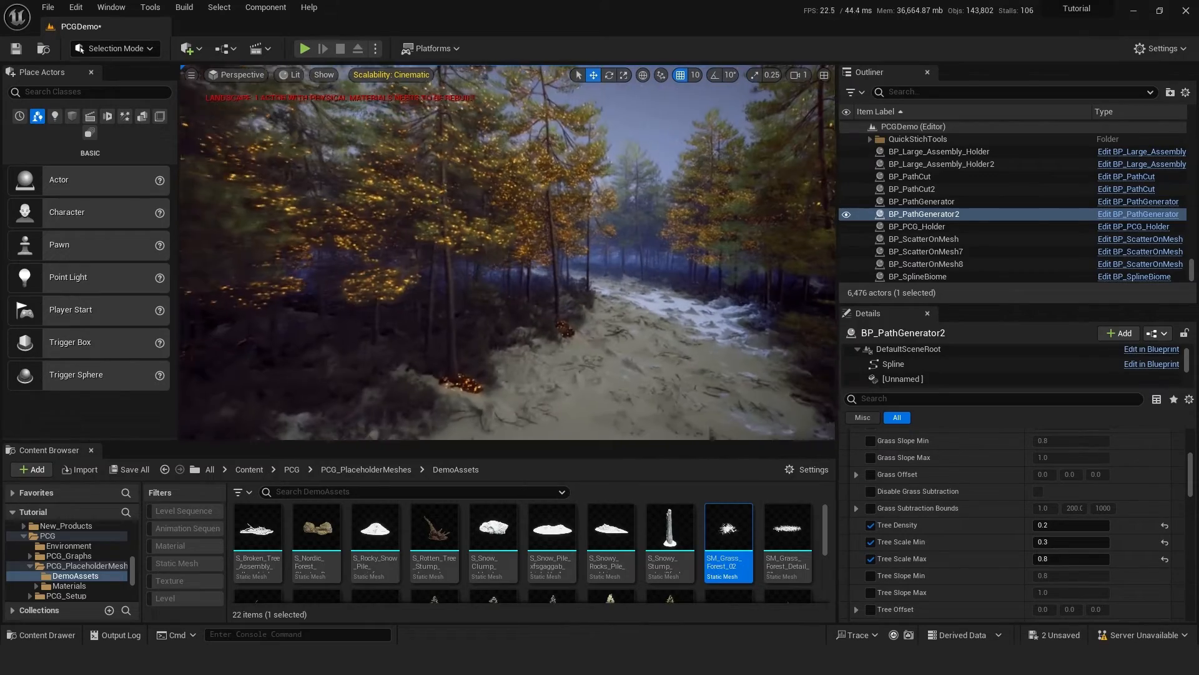
key(F11)
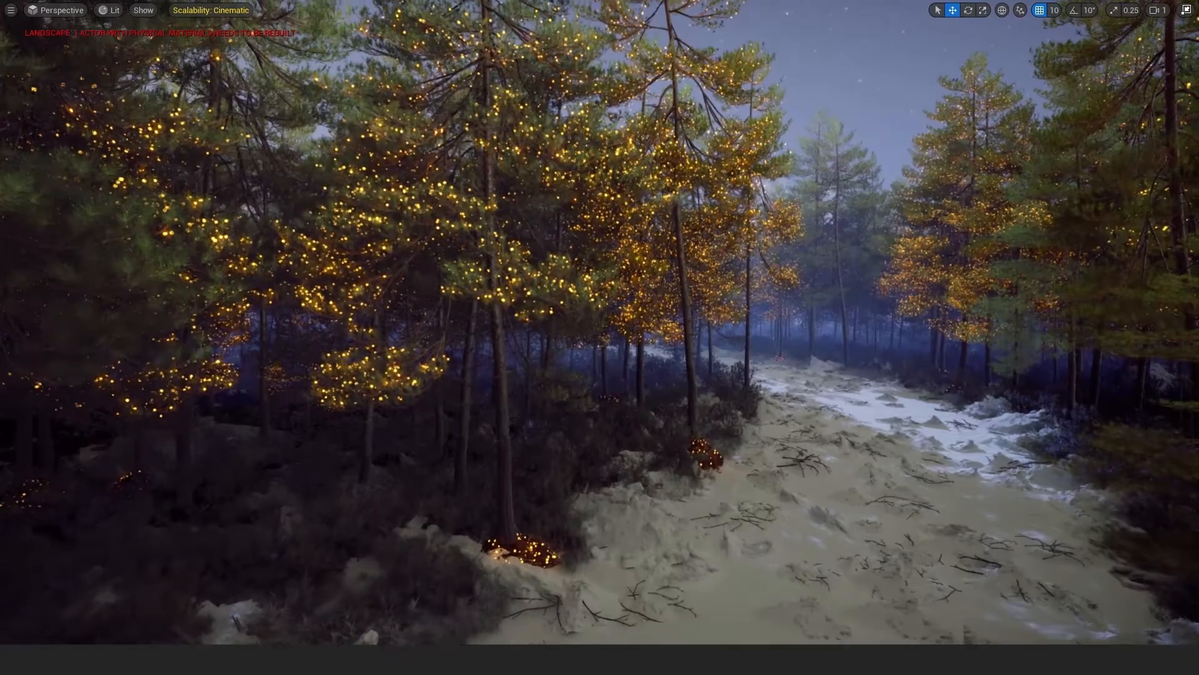